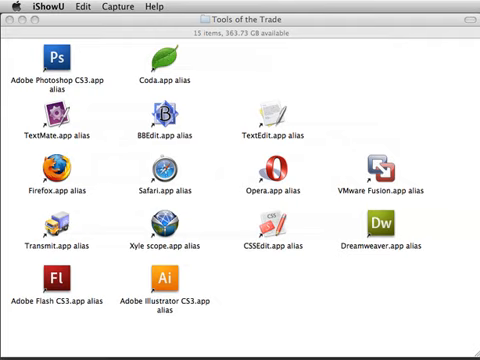
pyautogui.moveTo(330, 120)
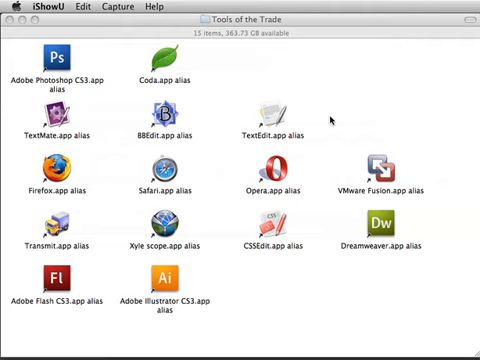
pyautogui.moveTo(332, 112)
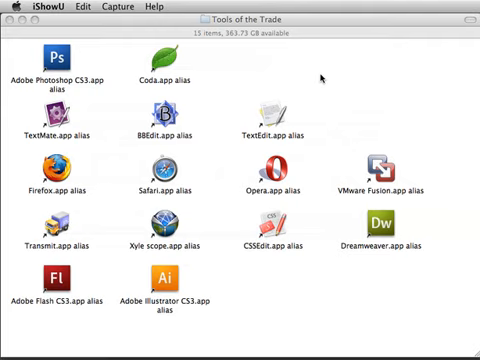
pyautogui.moveTo(314, 84)
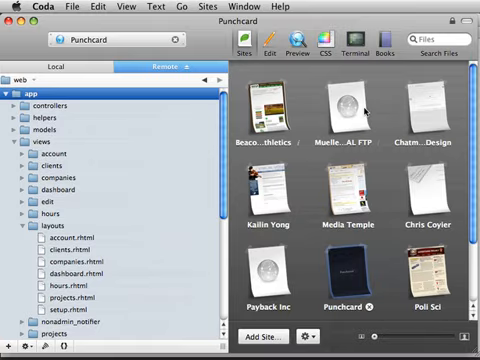
# - Scroll down through the Punchcard project's file list in Coda's Sites view
pyautogui.scroll(-3)
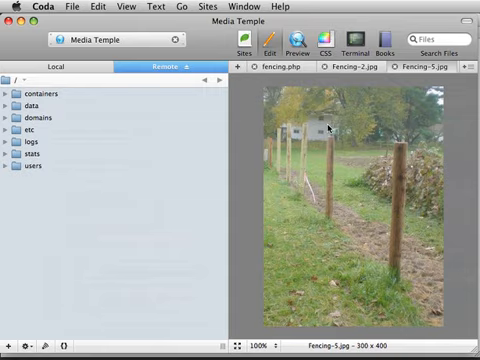
pyautogui.moveTo(296, 114)
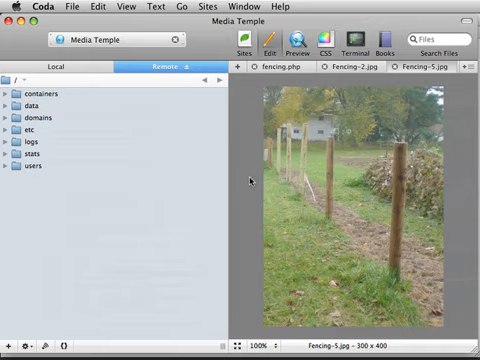
pyautogui.moveTo(212, 160)
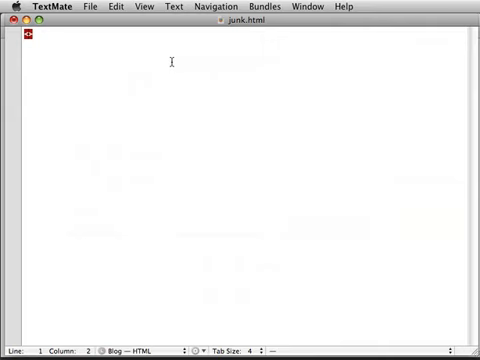
# - Write a <div id="nav"> tag in junk.html so its closing </div> autocompletes
pyautogui.write('<div>')
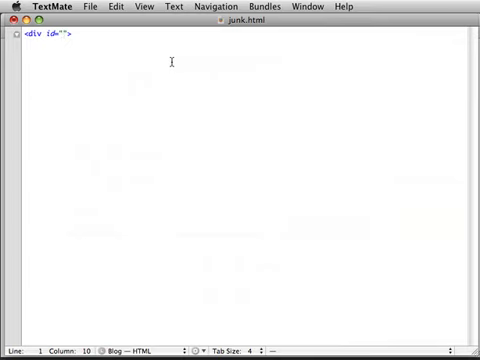
pyautogui.write('nav')
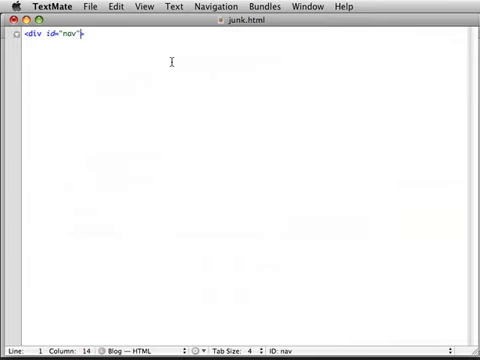
pyautogui.write('></div>')
pyautogui.write('<p>')
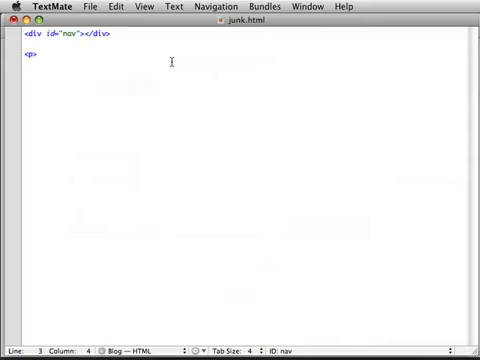
# - Write a paragraph reading 'elefant' and close it with </p>
pyautogui.write('elefant')
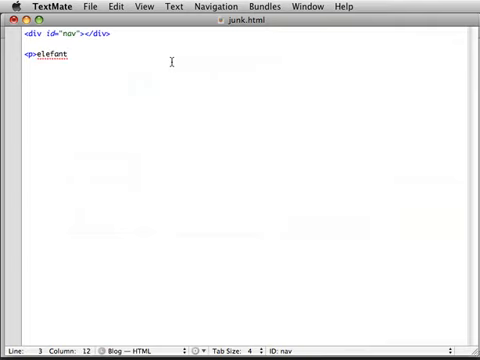
pyautogui.write('</p>')
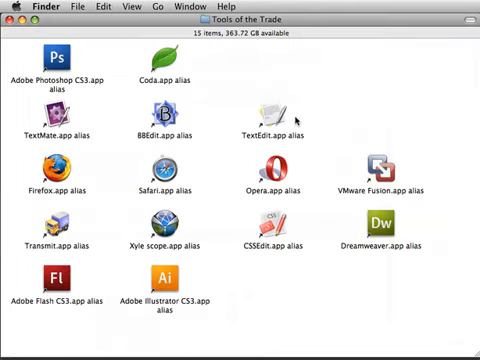
pyautogui.moveTo(210, 116)
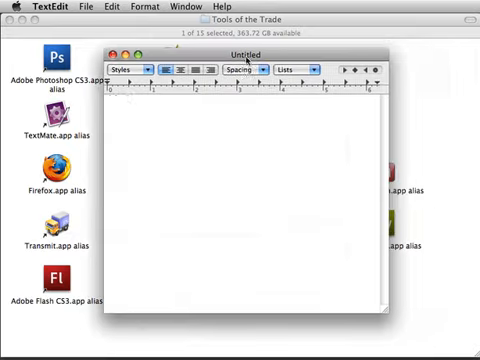
pyautogui.click(66, 8)
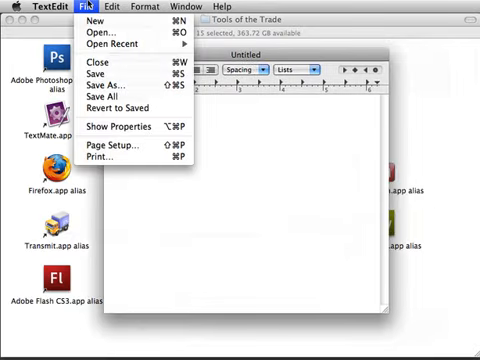
pyautogui.write('dzfgsdfhsfgh')
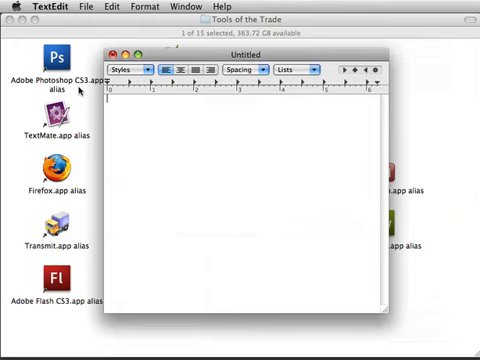
pyautogui.click(34, 8)
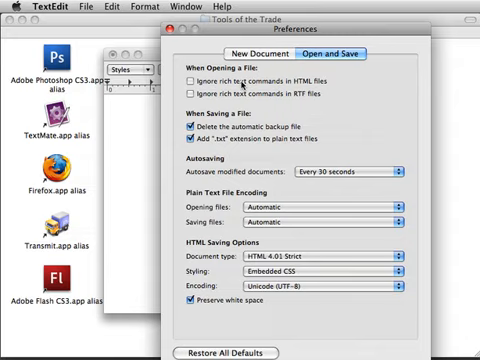
pyautogui.click(186, 76)
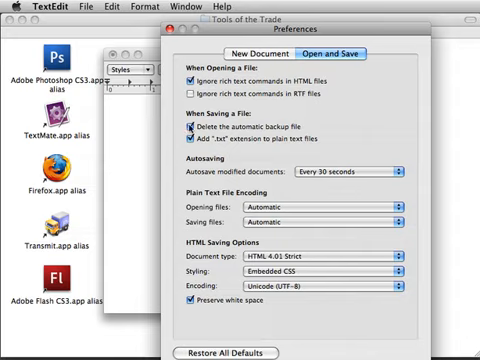
pyautogui.moveTo(180, 40)
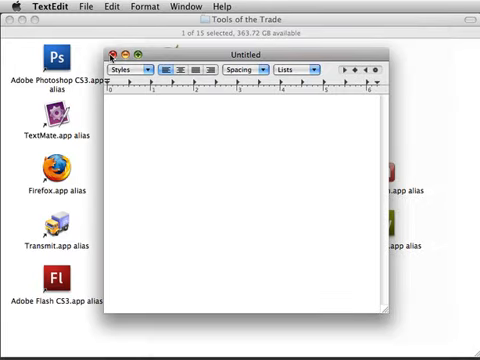
# - Quit TextEdit so the Tools of the Trade folder of aliases is visible again
pyautogui.click(106, 52)
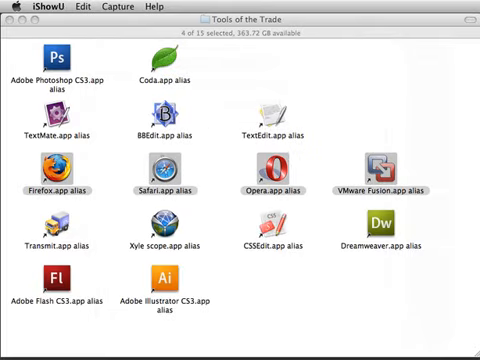
pyautogui.moveTo(444, 124)
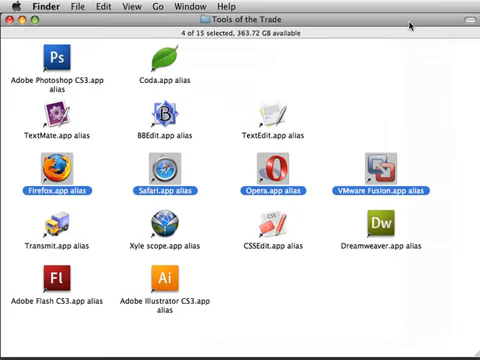
pyautogui.moveTo(416, 168)
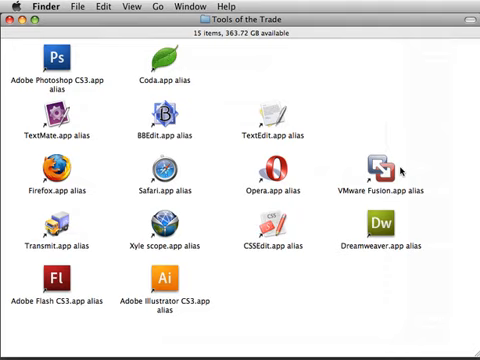
pyautogui.moveTo(20, 148)
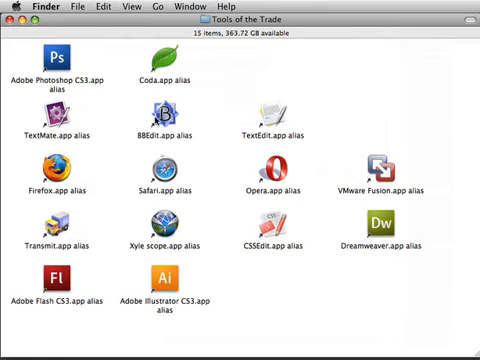
pyautogui.moveTo(350, 104)
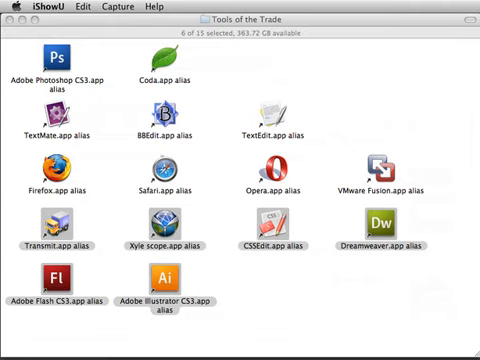
pyautogui.moveTo(400, 312)
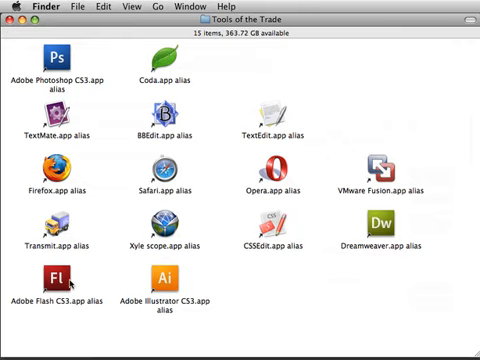
pyautogui.click(62, 222)
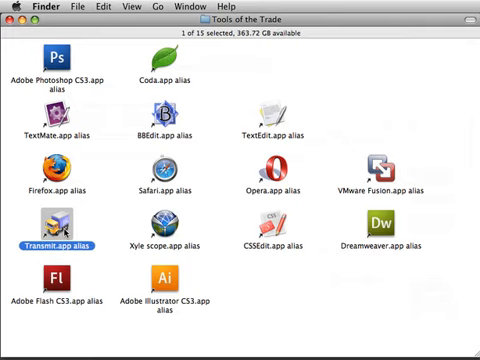
pyautogui.moveTo(62, 224)
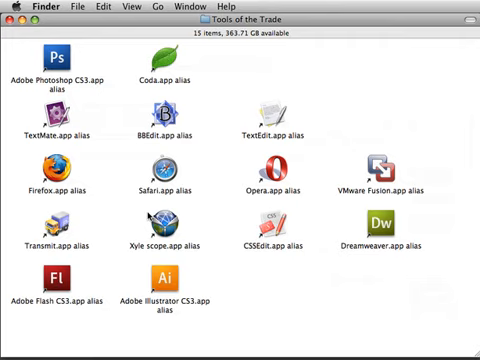
pyautogui.moveTo(150, 218)
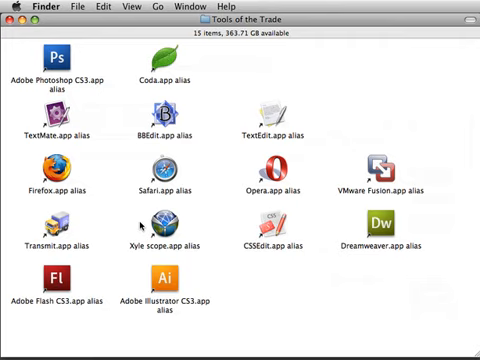
pyautogui.moveTo(152, 222)
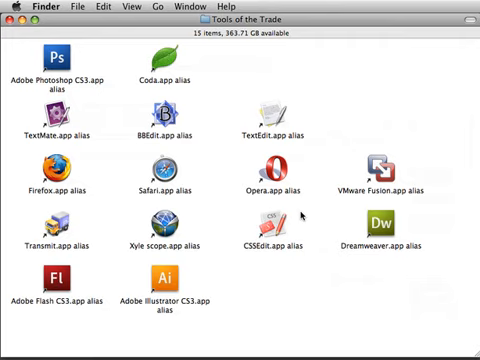
pyautogui.moveTo(330, 228)
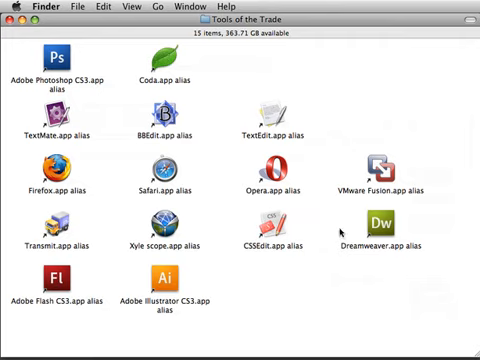
# - Select the Dreamweaver.app alias in the Tools of the Trade folder
pyautogui.click(388, 222)
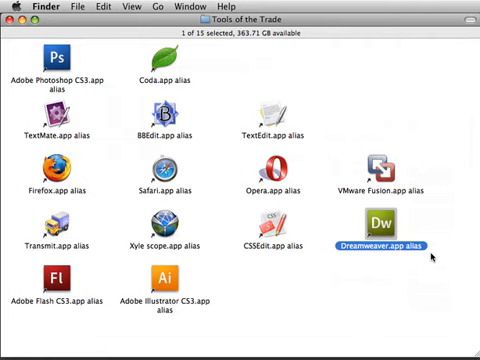
pyautogui.moveTo(430, 254)
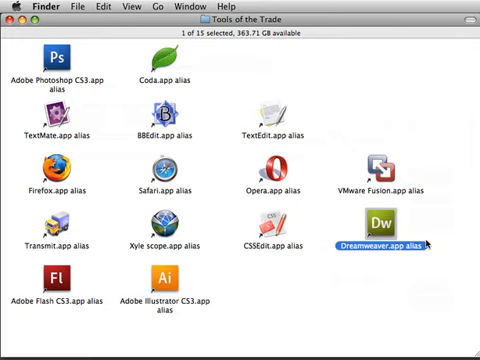